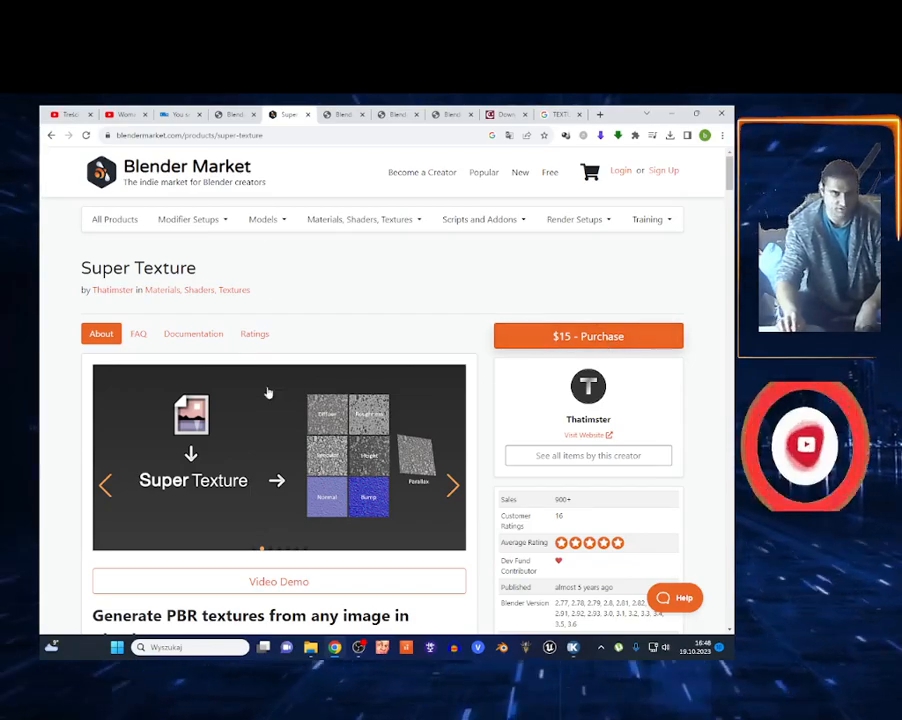
Browse the Super Texture product page, then enable the SuperTexture-v1-82 add-on in Preferences.
scroll(down, 3)
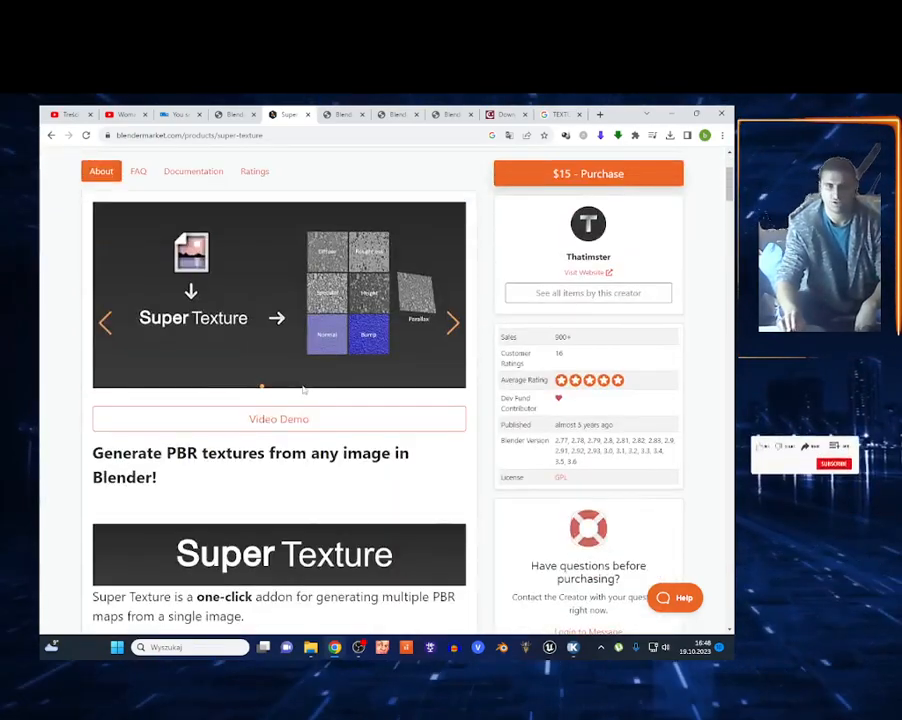
scroll(down, 3)
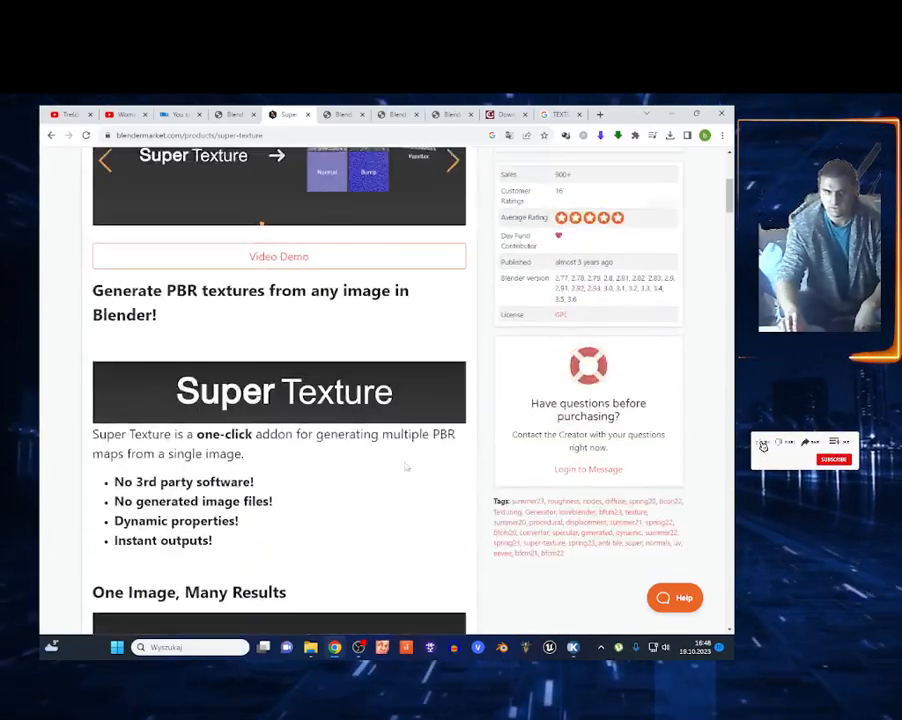
scroll(up, 3)
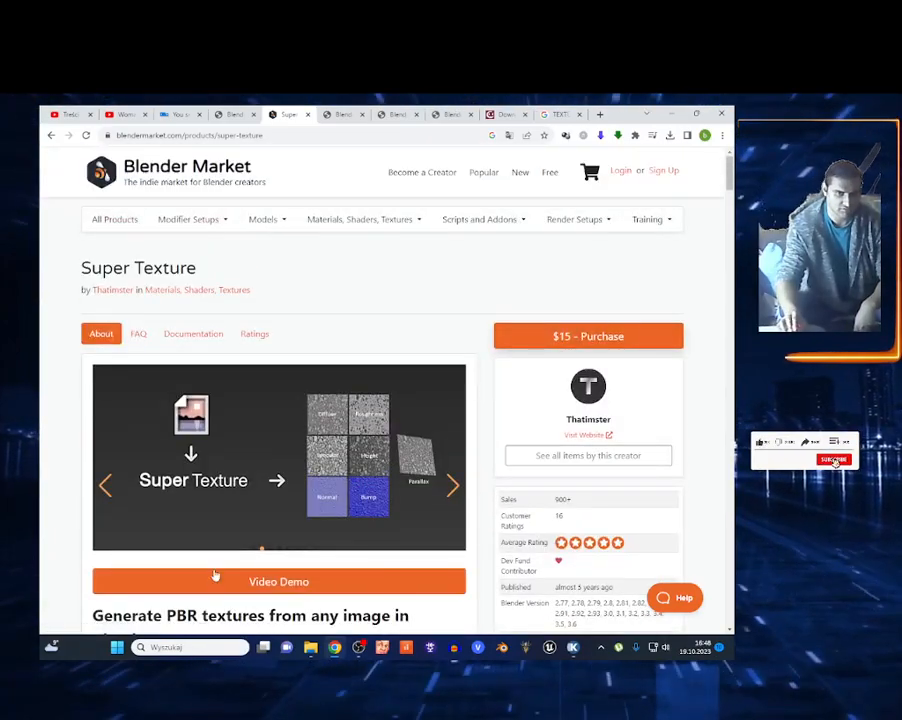
scroll(down, 3)
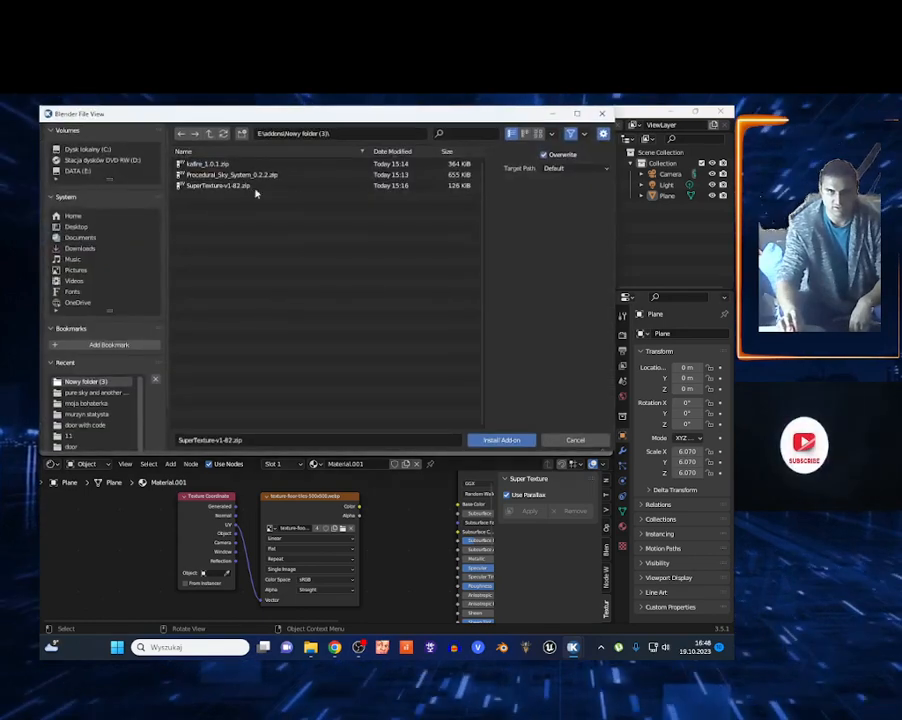
click(501, 440)
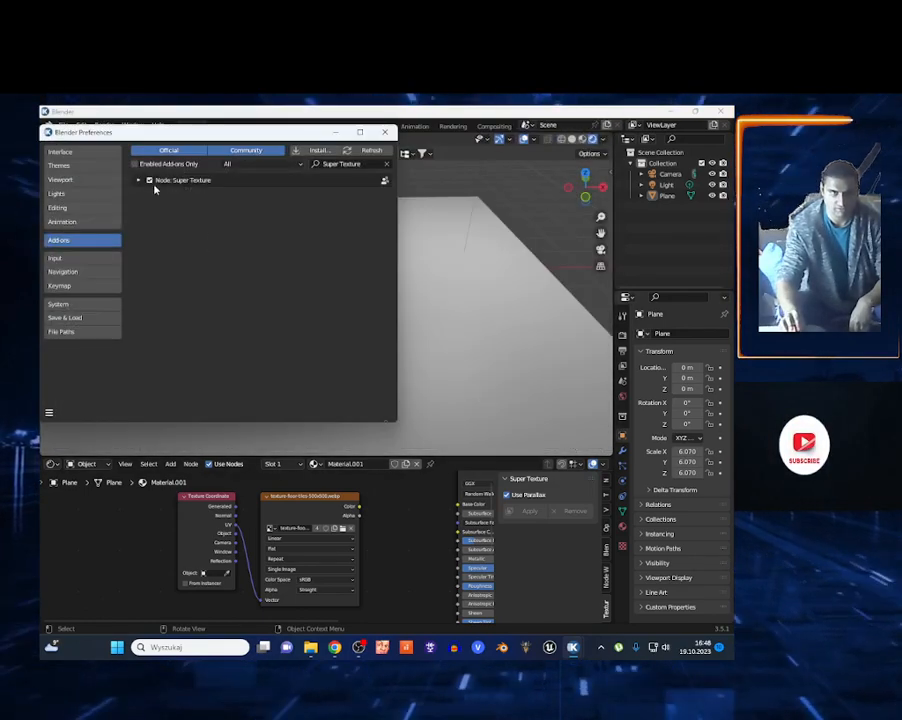